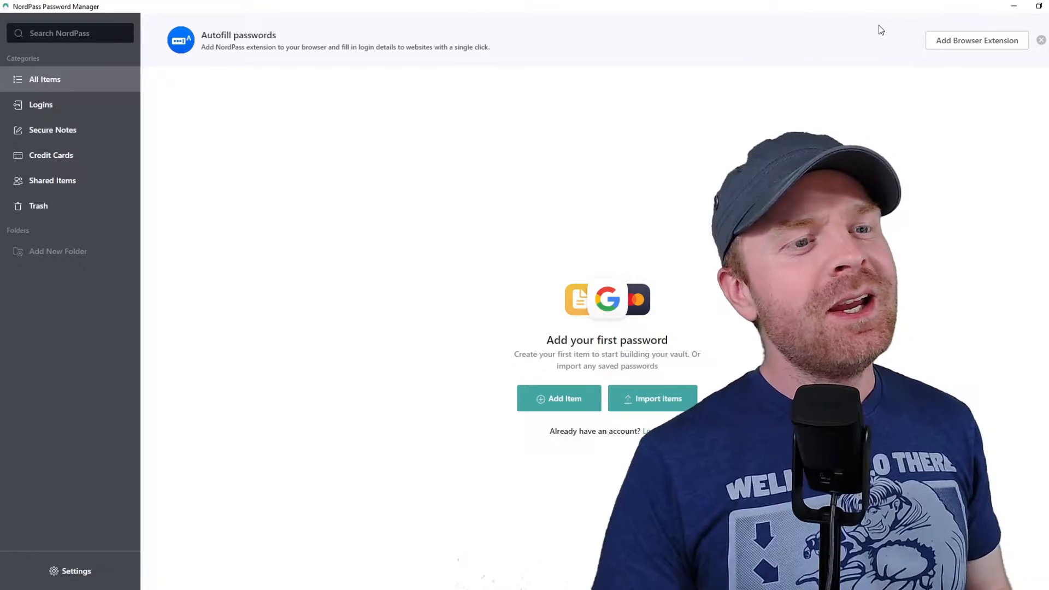
# - Add the NordPass extension to Google Chrome from the Browser Extensions settings
pyautogui.click(977, 40)
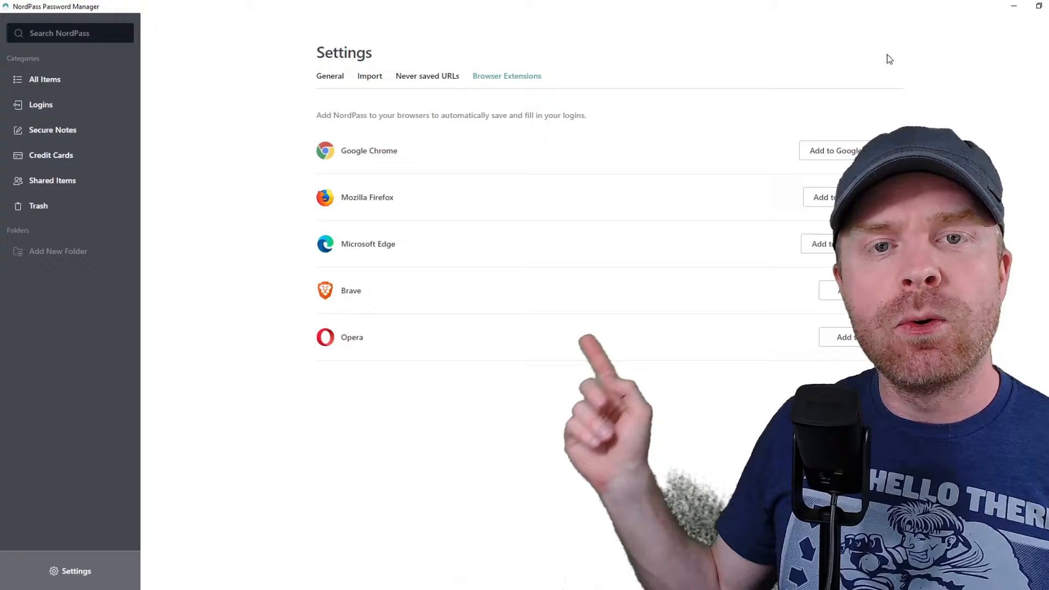
pyautogui.click(832, 150)
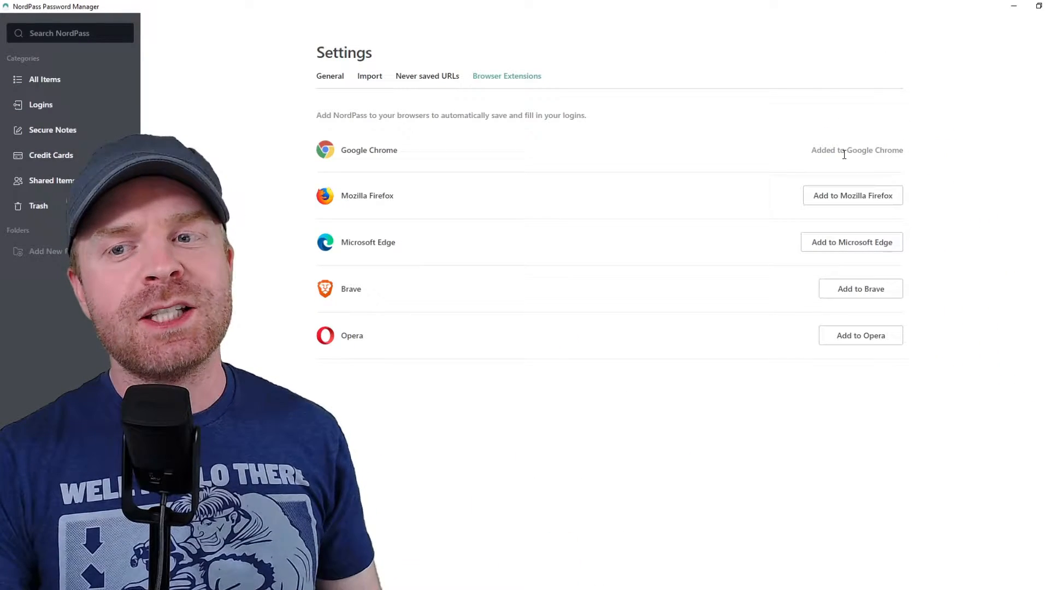
pyautogui.doubleClick(856, 150)
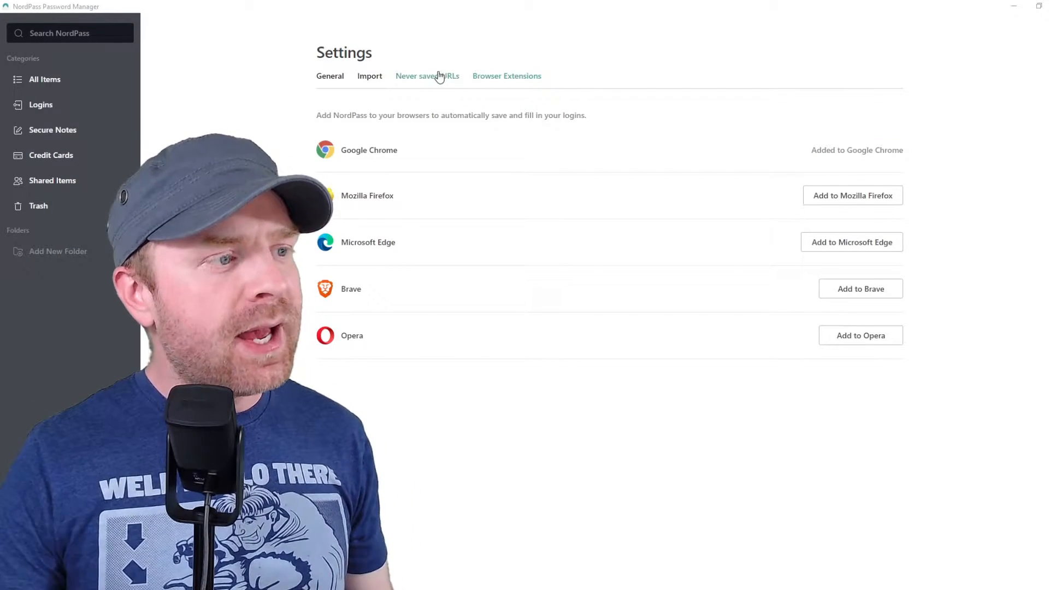
# - Review the Import tab's sources, then show the saved Facebook and Amazon logins
pyautogui.click(369, 76)
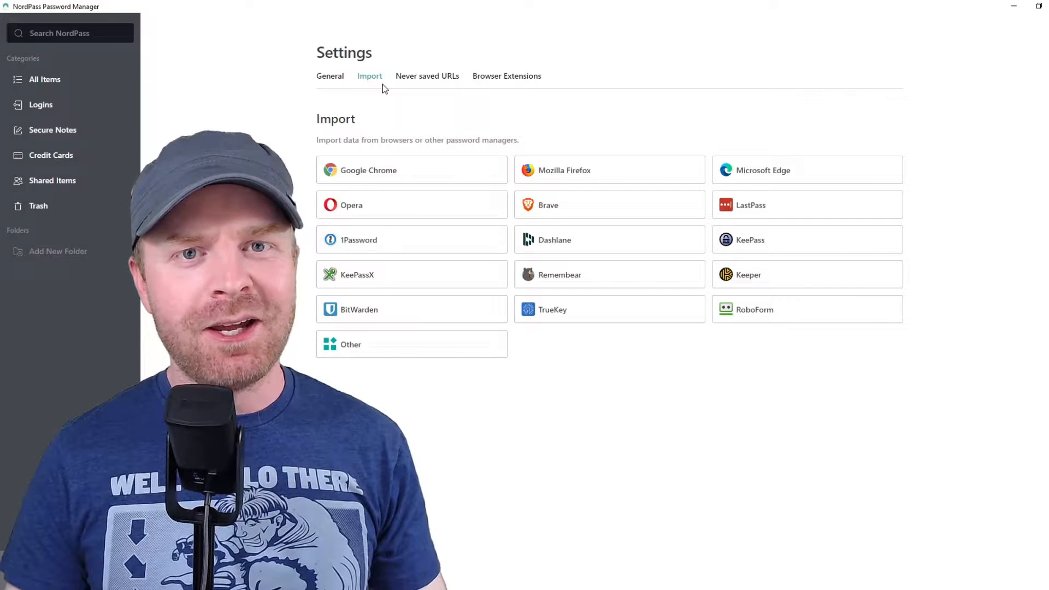
pyautogui.click(41, 104)
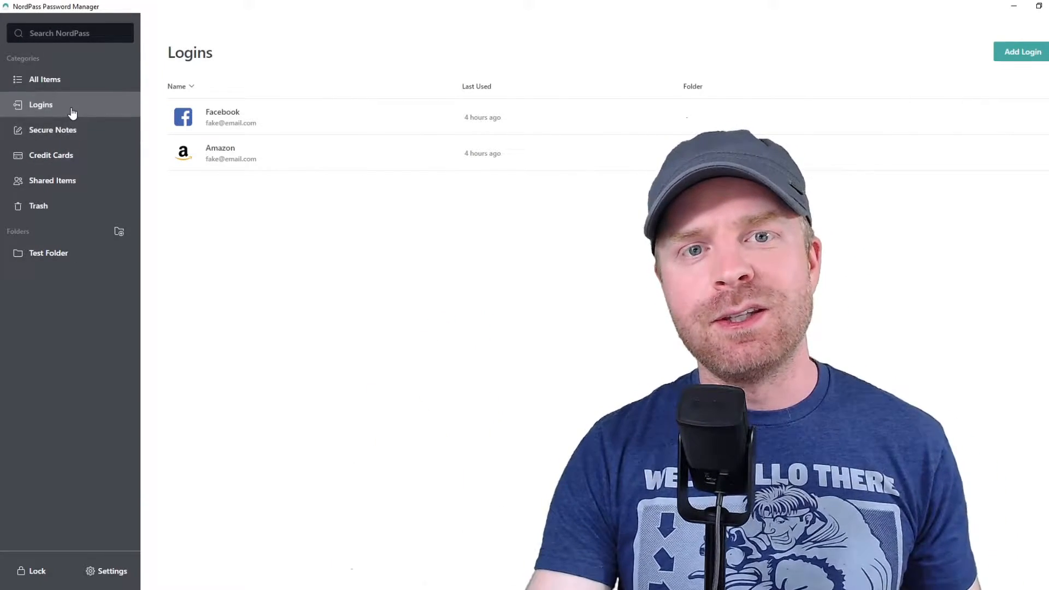
pyautogui.moveTo(602, 301)
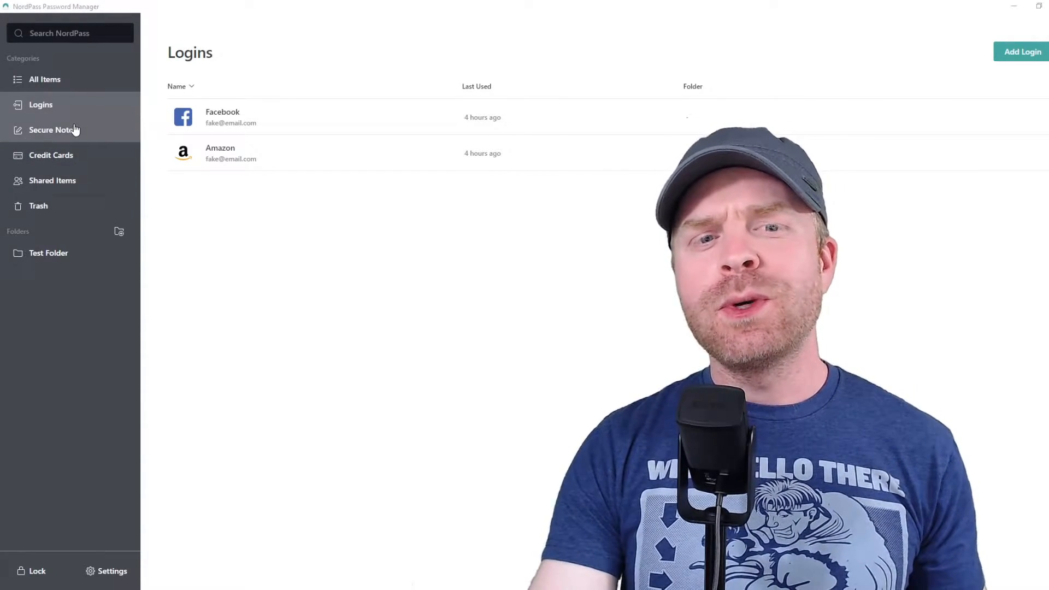
pyautogui.click(53, 130)
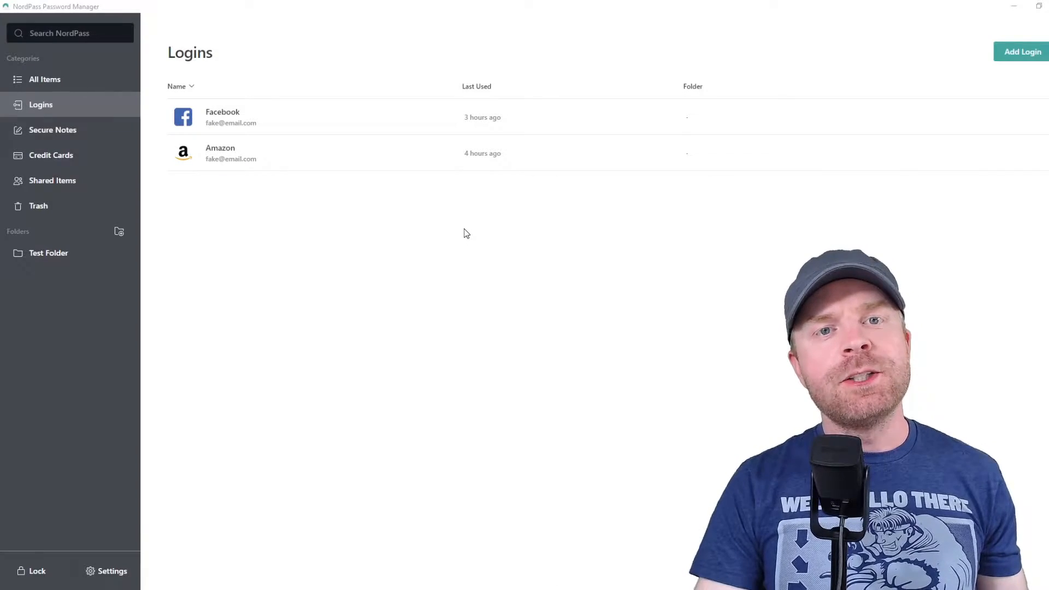
pyautogui.moveTo(277, 122)
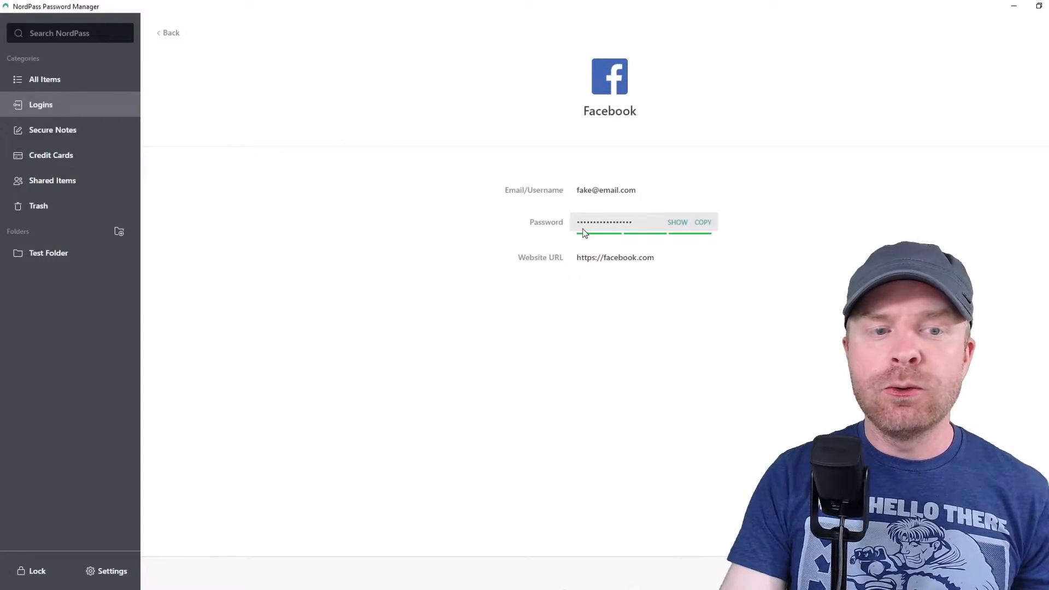
pyautogui.click(677, 222)
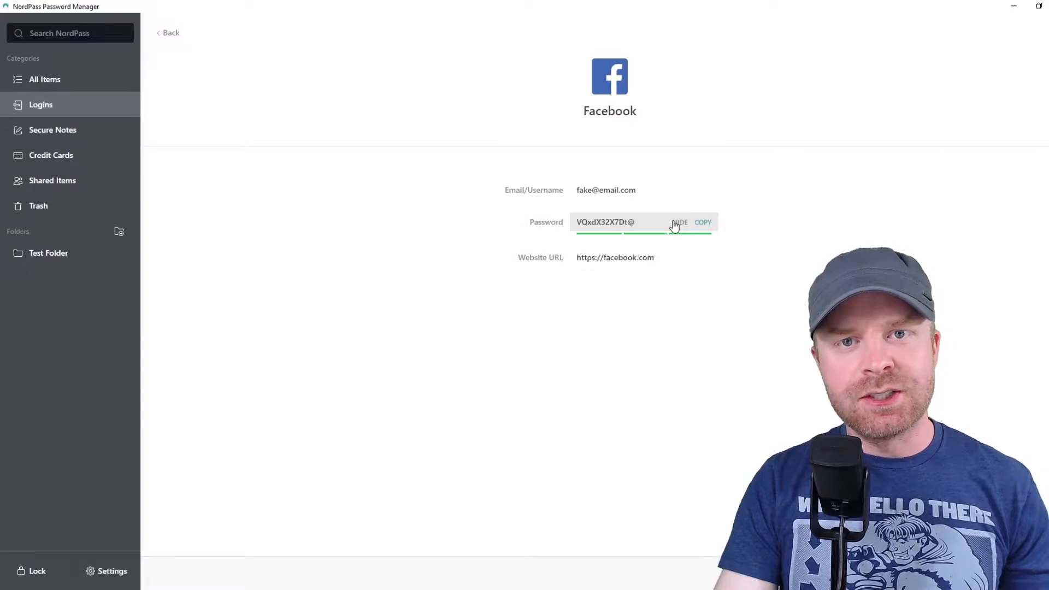
pyautogui.moveTo(727, 230)
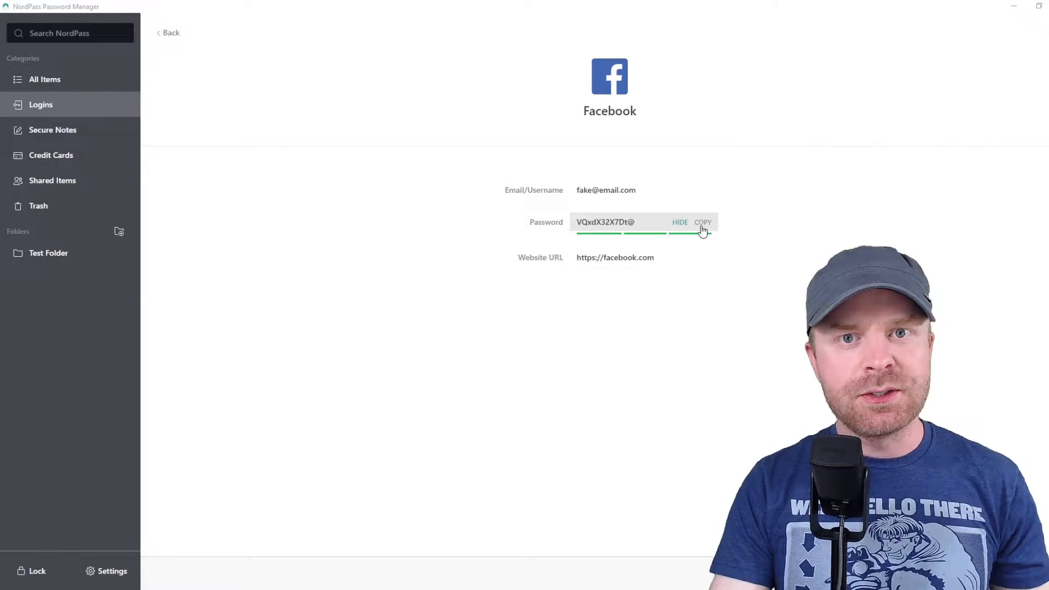
pyautogui.click(168, 32)
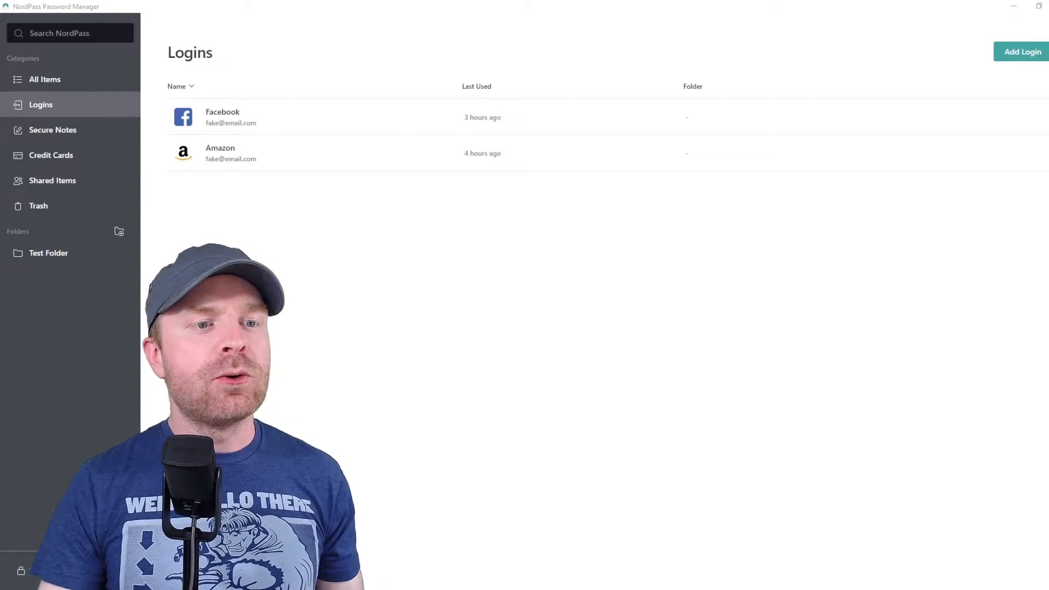
pyautogui.click(1021, 51)
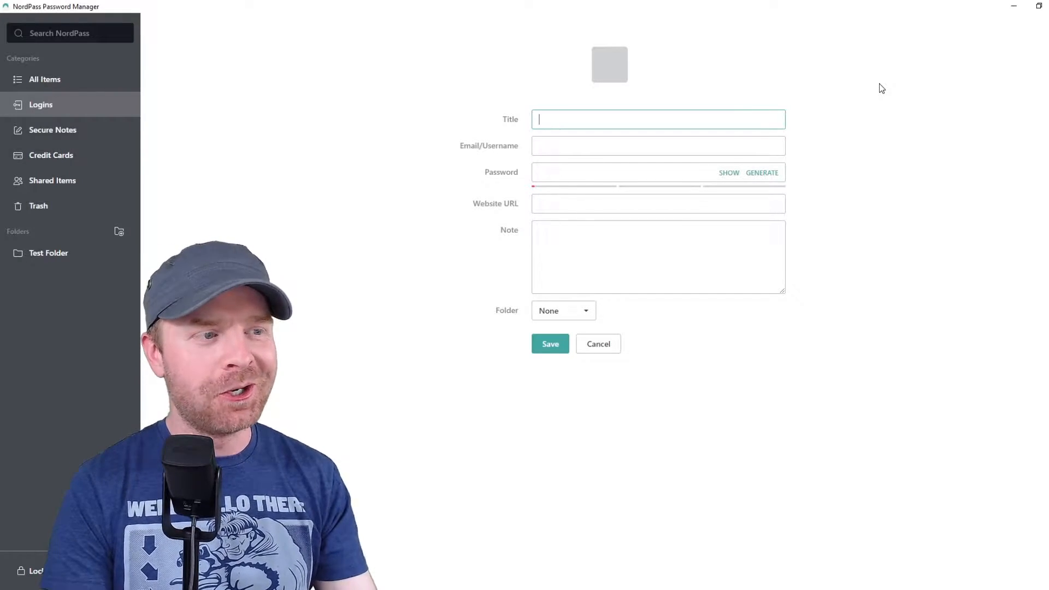
pyautogui.write('Twitter')
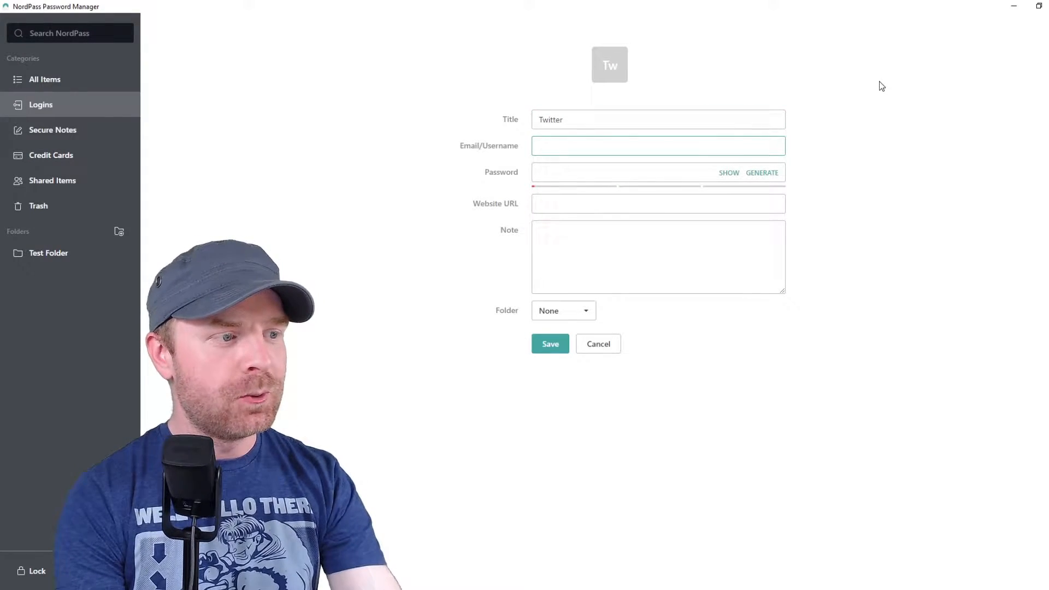
pyautogui.write('fake@email.com')
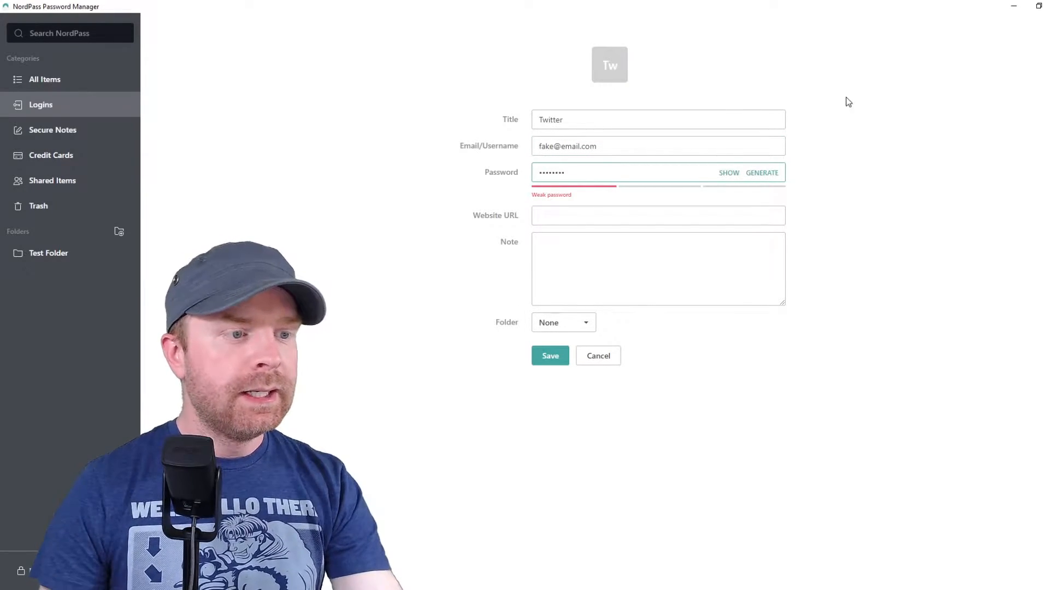
pyautogui.click(729, 173)
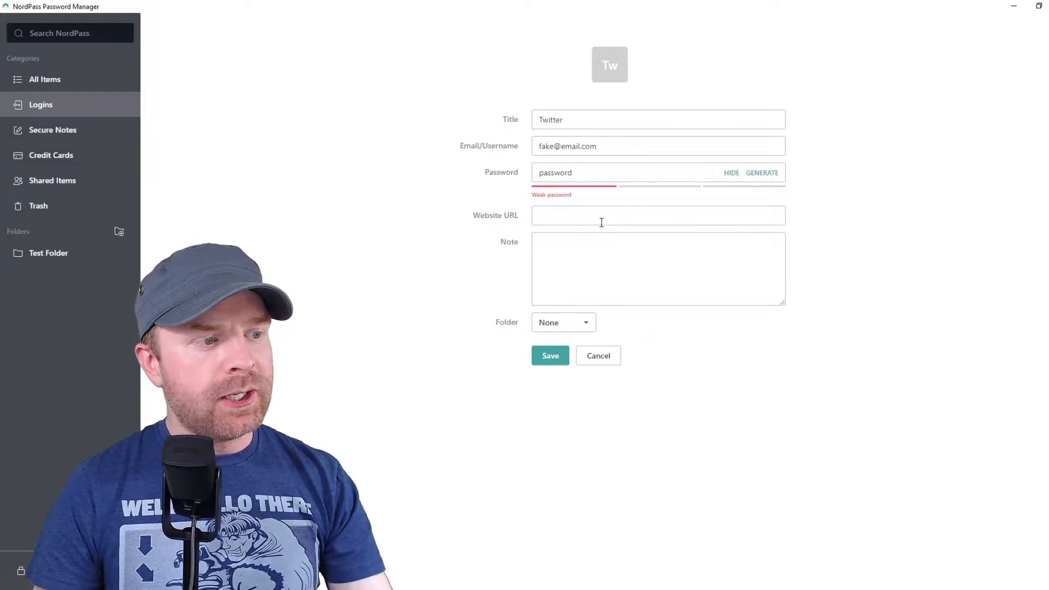
pyautogui.click(657, 215)
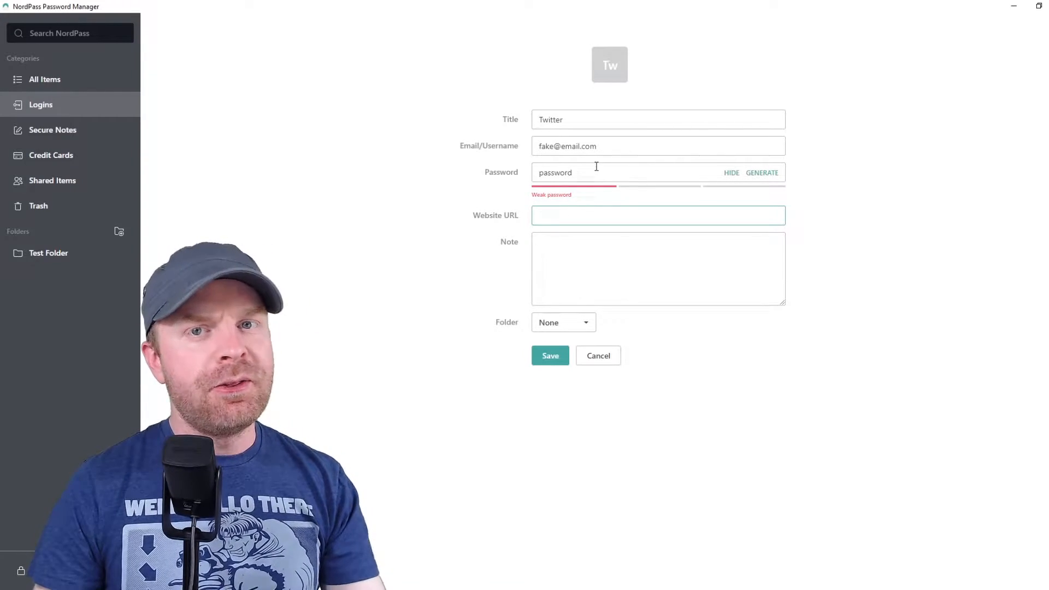
pyautogui.write('twitter')
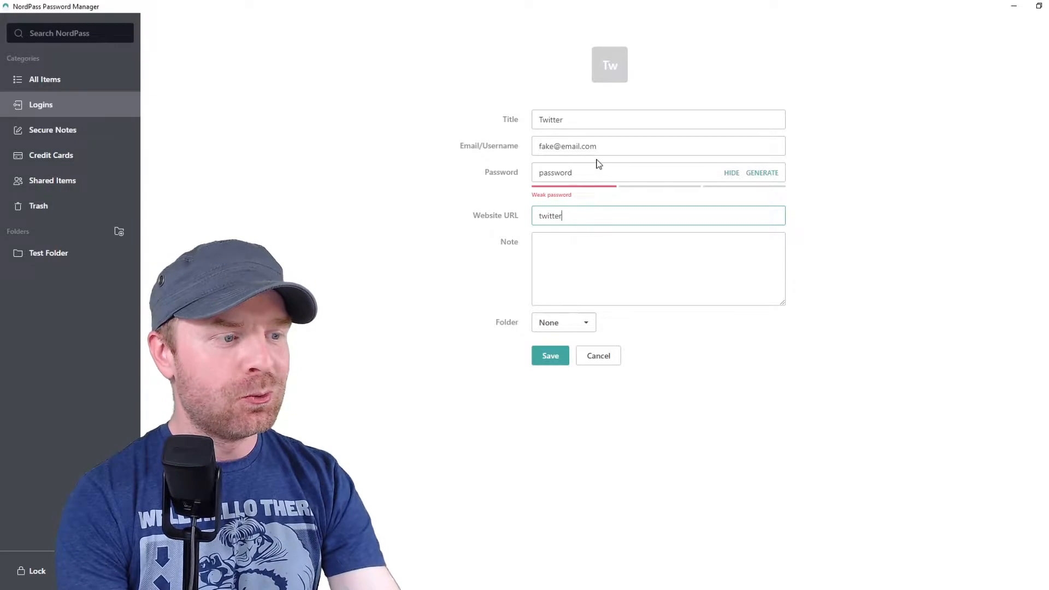
pyautogui.write('.com')
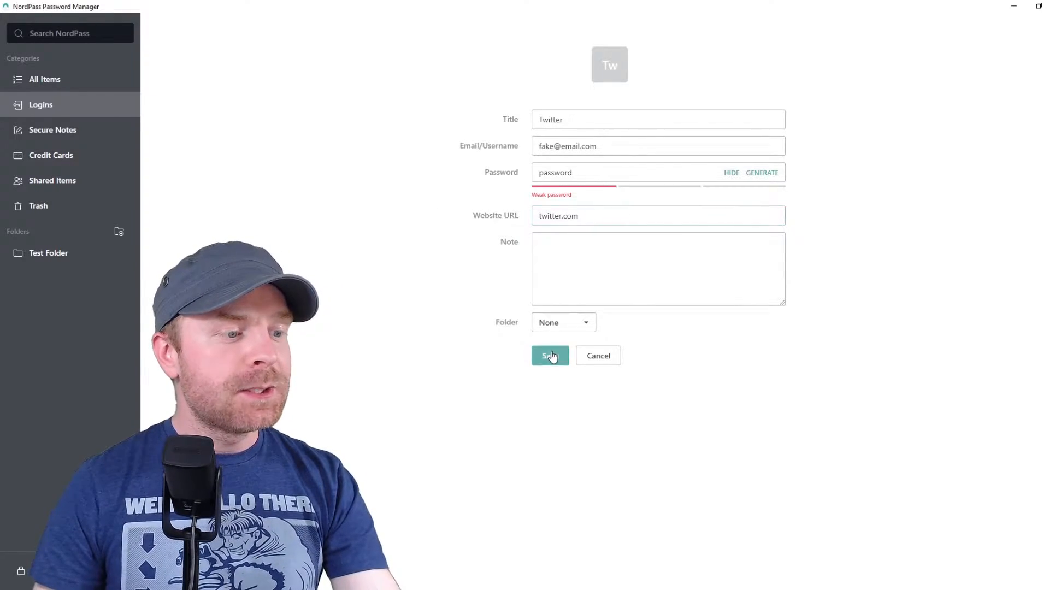
pyautogui.click(550, 355)
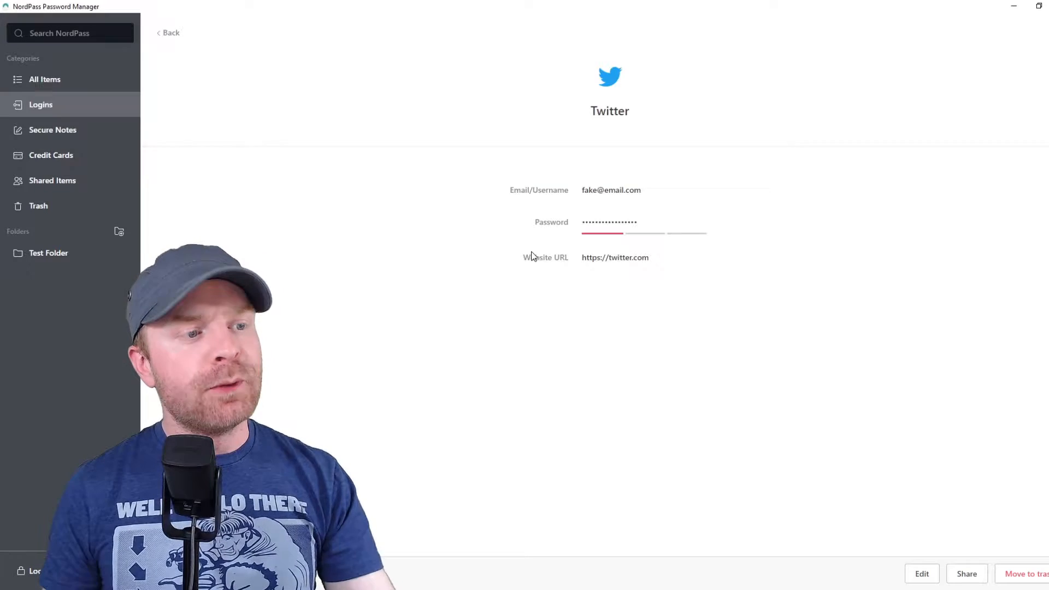
pyautogui.click(167, 33)
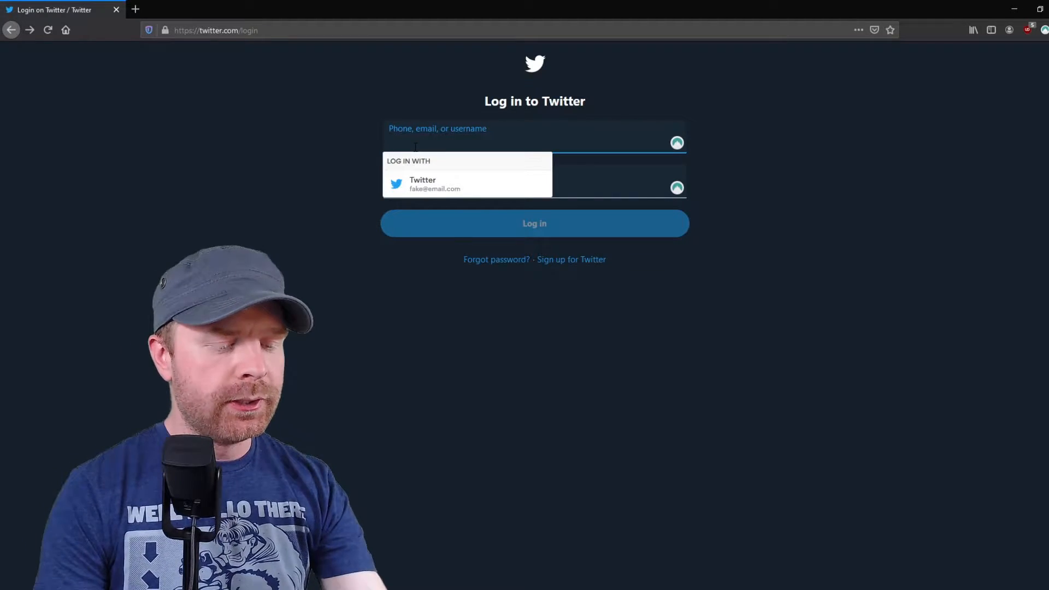
pyautogui.write('fake2@email.com')
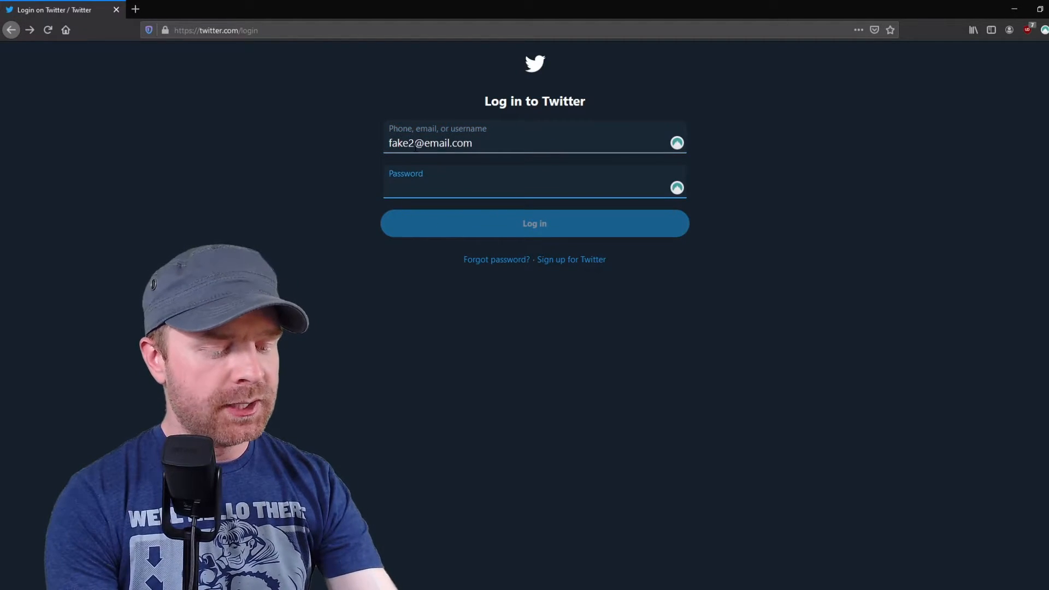
pyautogui.write('password')
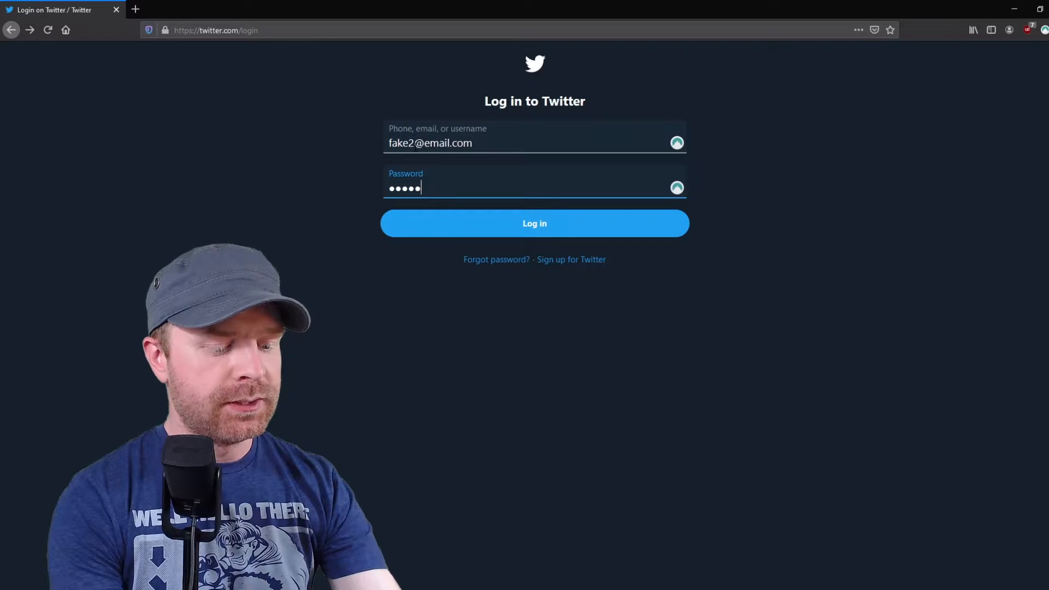
pyautogui.click(534, 223)
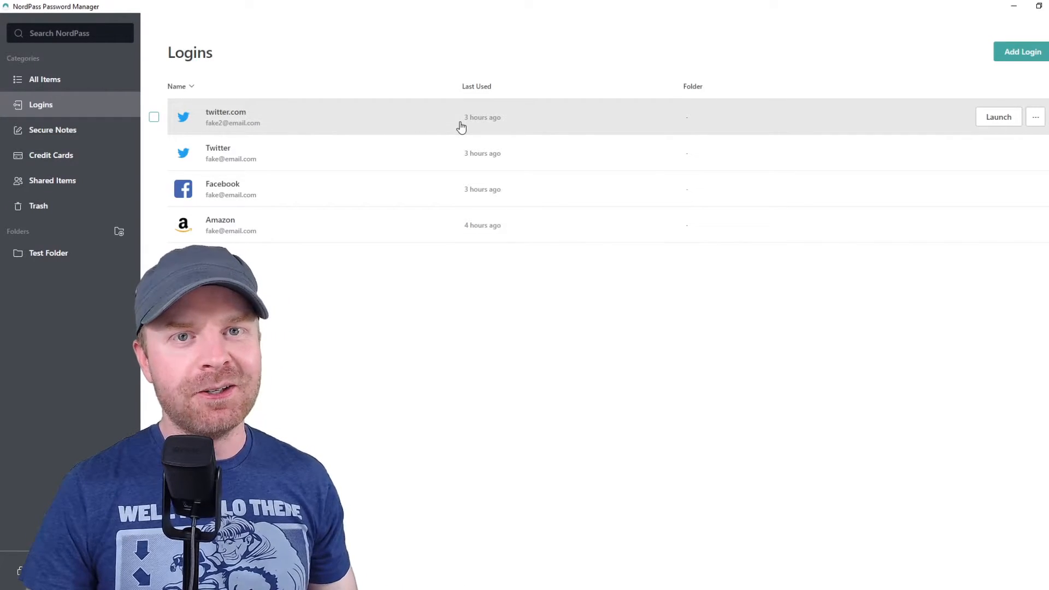
pyautogui.click(998, 116)
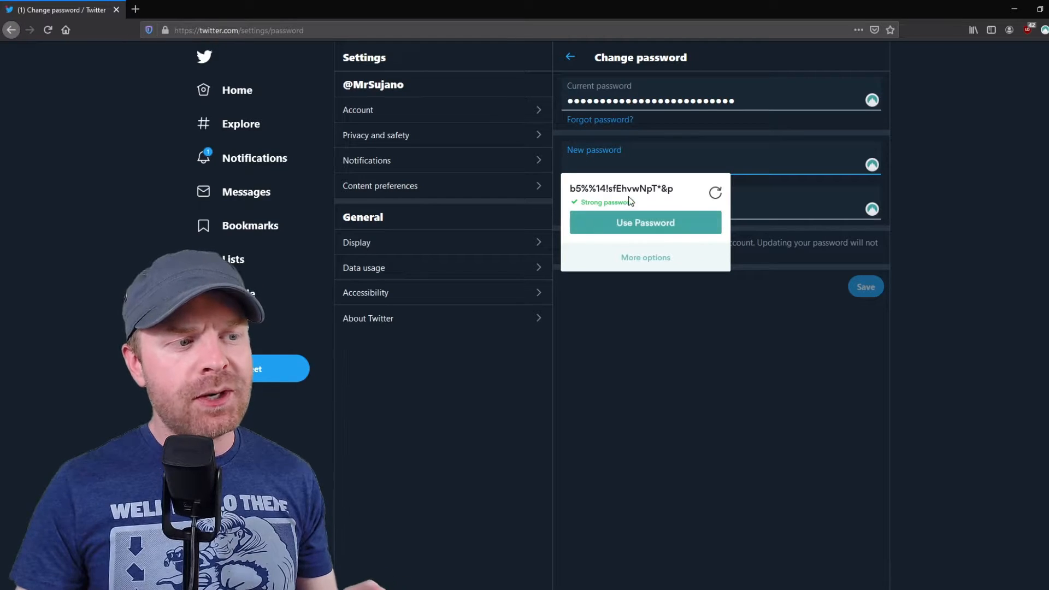
# - Fill Twitter's new-password fields with a 23-character generated password and update the saved login
pyautogui.click(644, 256)
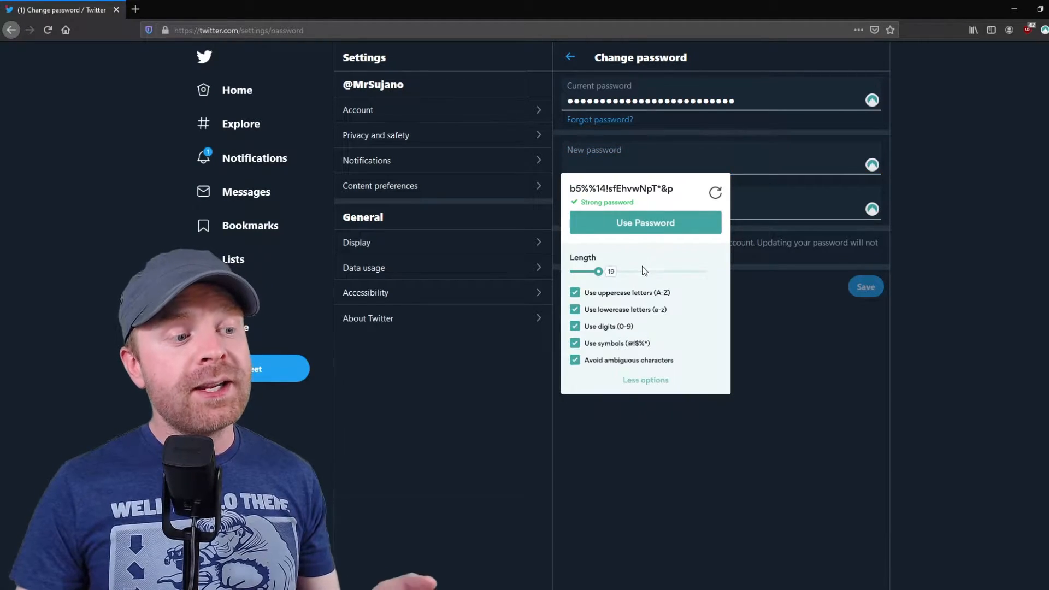
pyautogui.moveTo(599, 271); pyautogui.dragTo(616, 283)
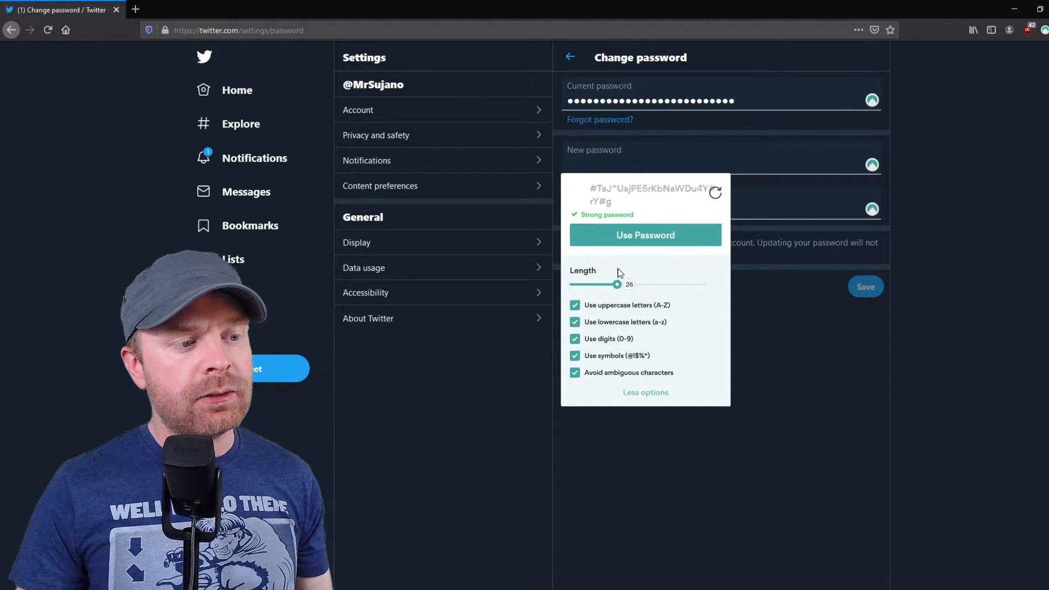
pyautogui.moveTo(617, 284); pyautogui.dragTo(609, 284)
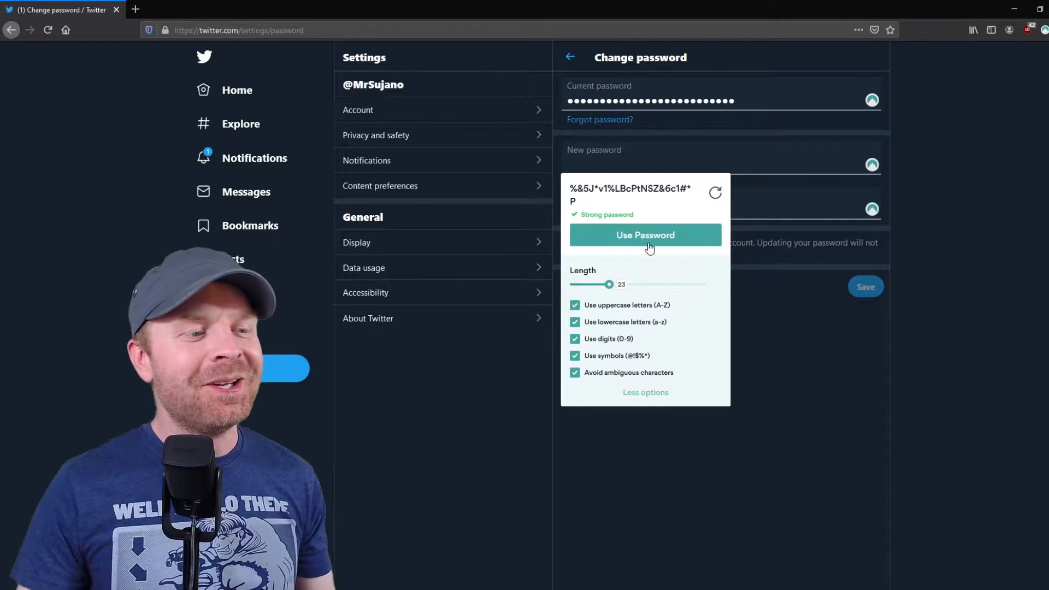
pyautogui.click(644, 235)
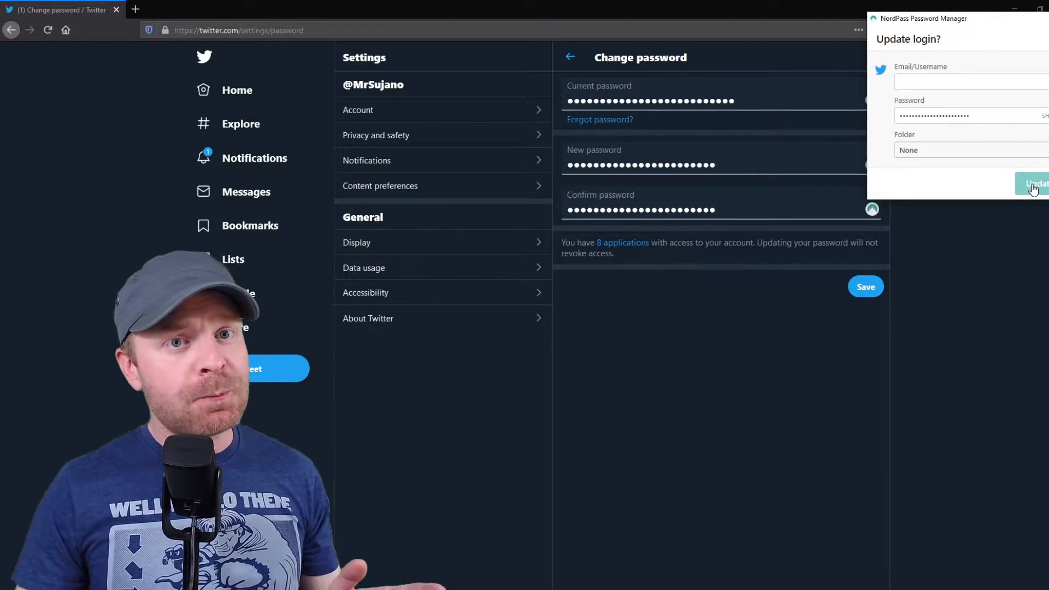
pyautogui.click(1037, 184)
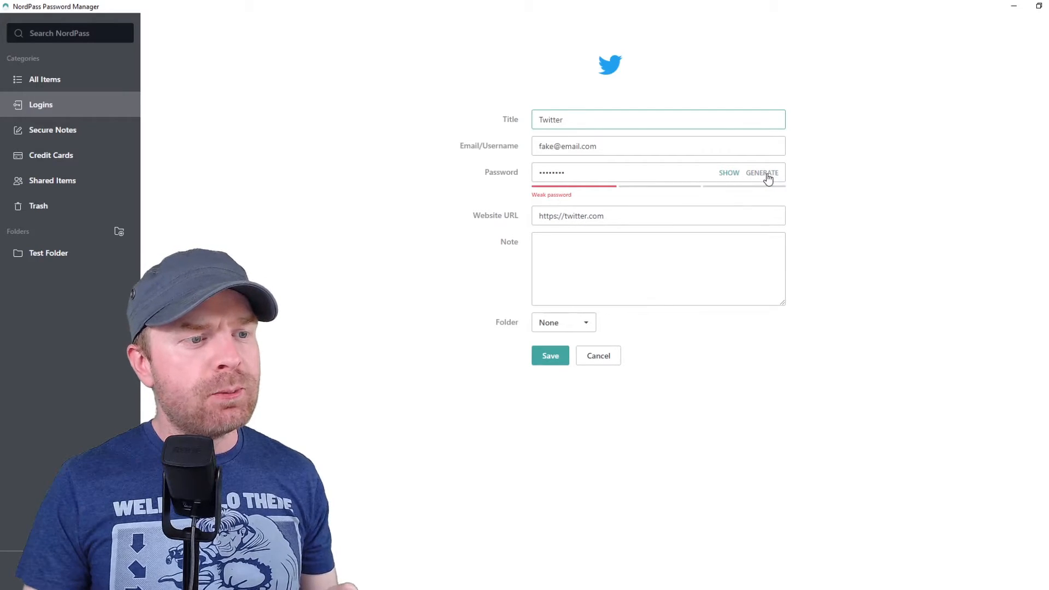
# - Replace the Twitter login's weak password with a generated strong password
pyautogui.click(761, 173)
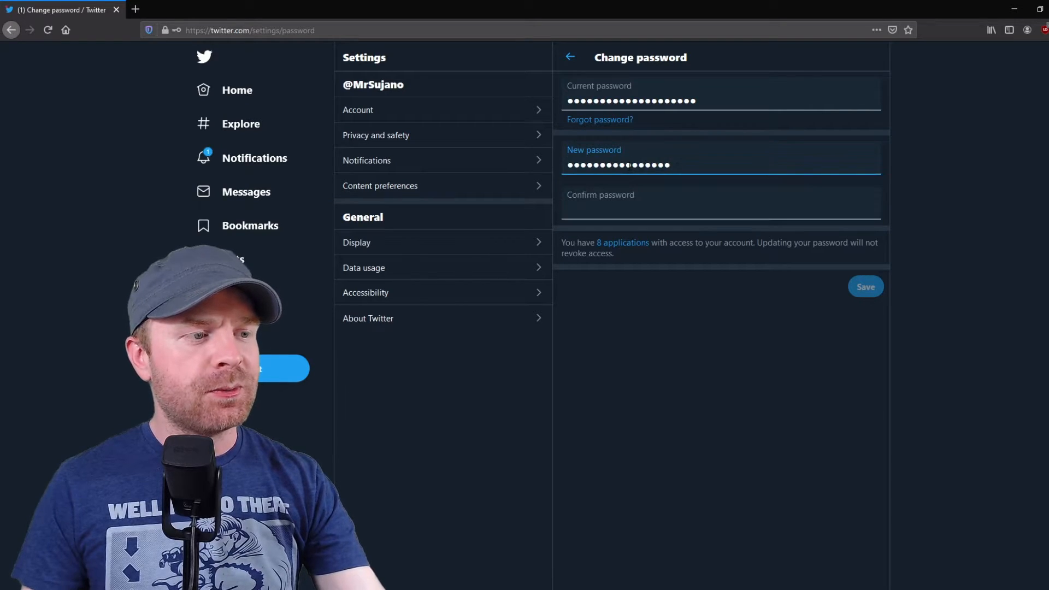
pyautogui.write('••••••••••••••••')
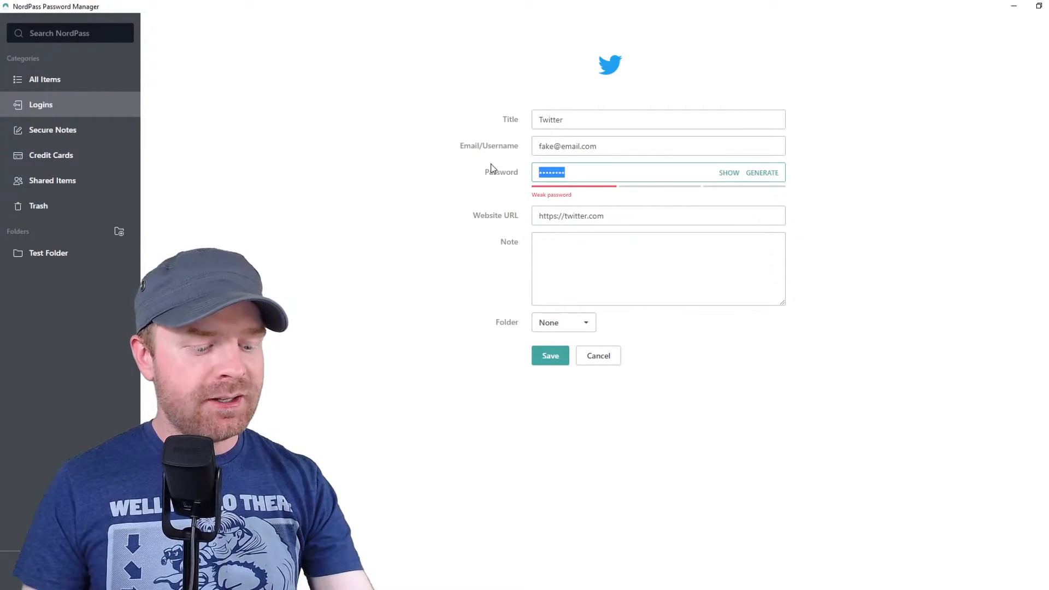
pyautogui.click(762, 172)
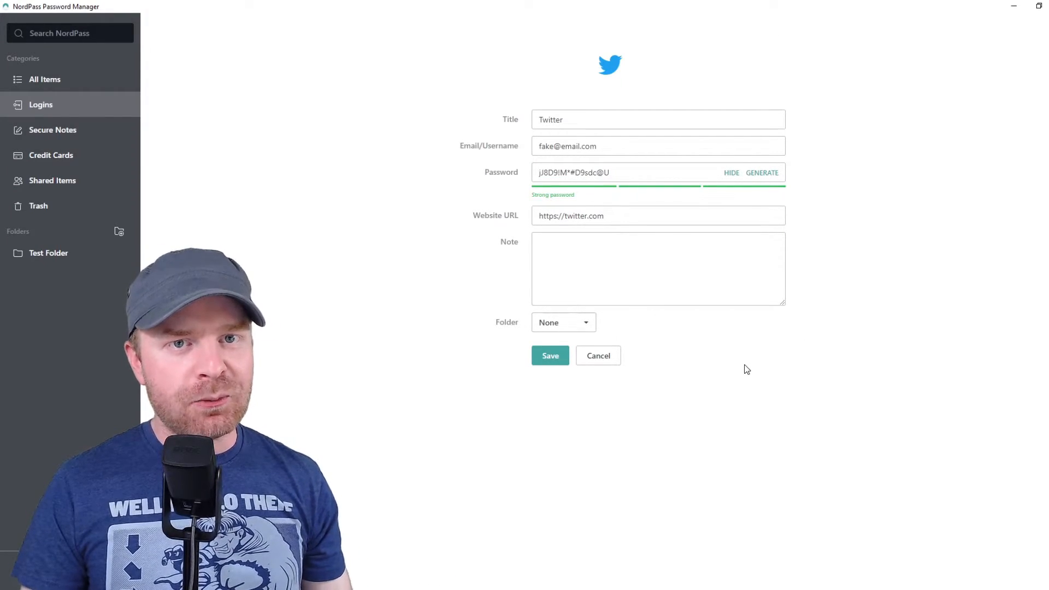
pyautogui.click(550, 355)
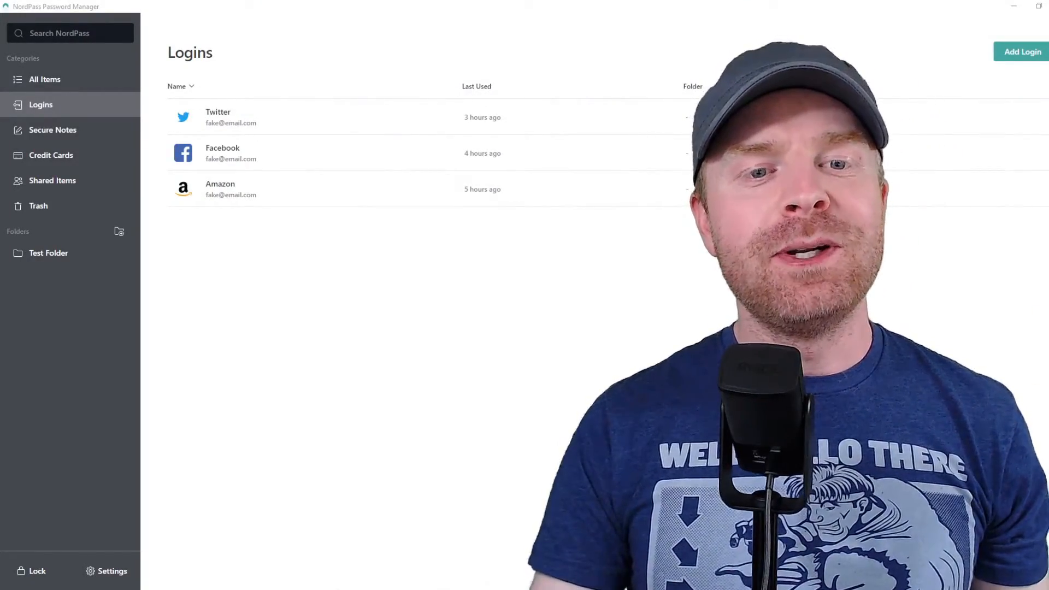
# - View the secure notes Neighbour's Garage Password and Costco Membership Number
pyautogui.click(53, 130)
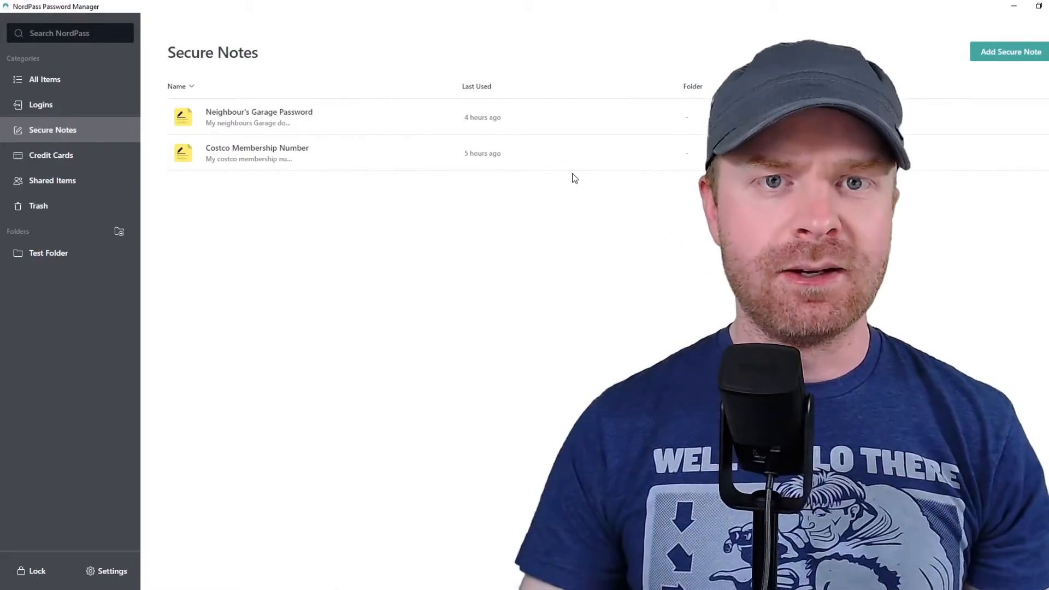
pyautogui.click(41, 104)
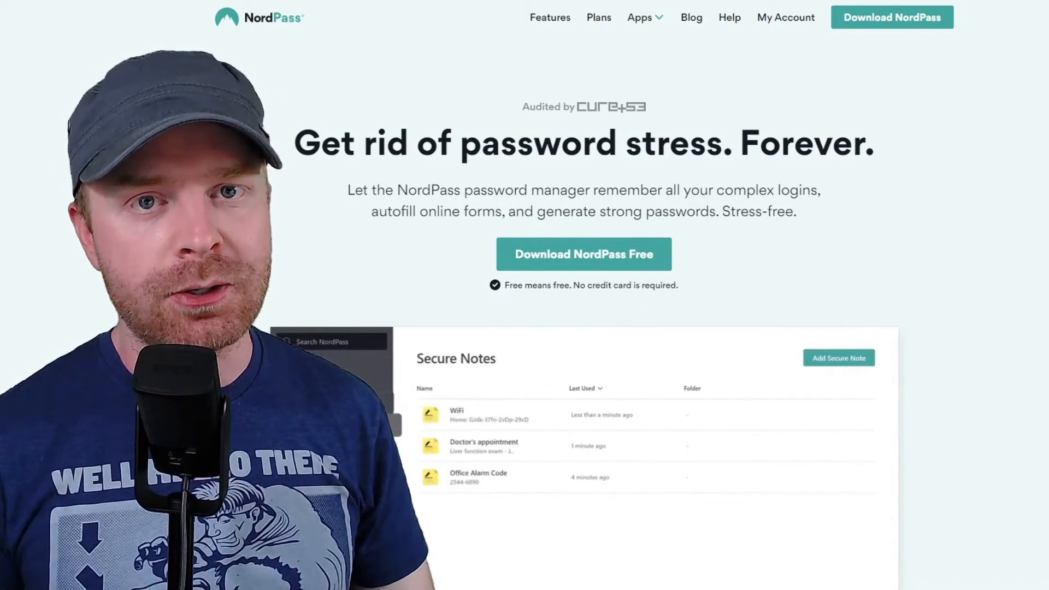
pyautogui.scroll(-3)
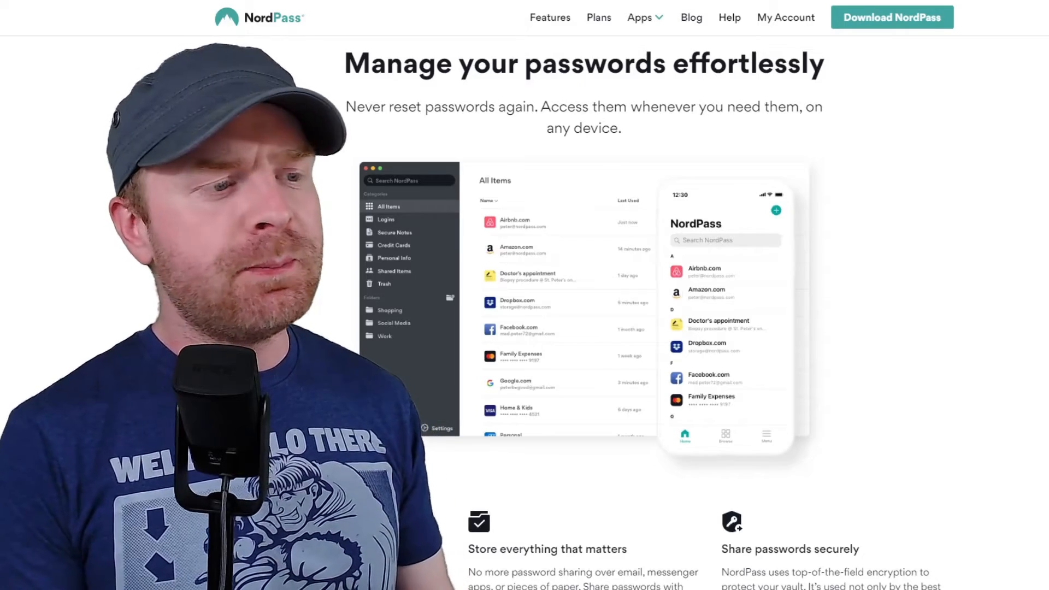